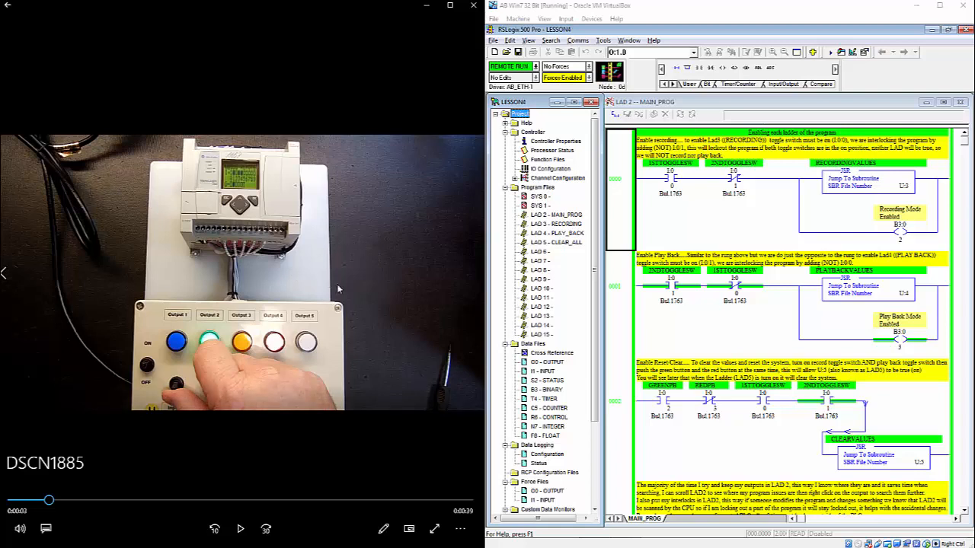
{"action": "mouse_move", "coordinate": [366, 358]}
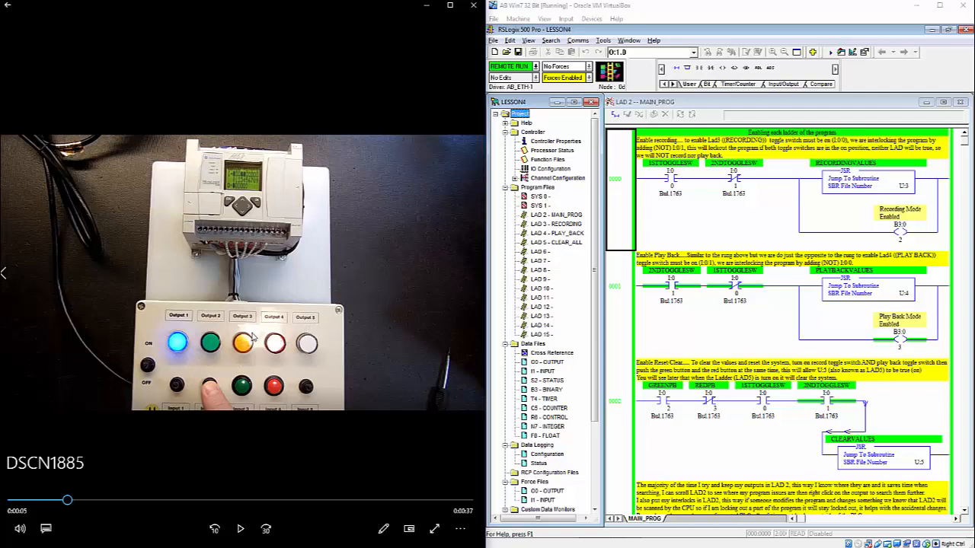
{"action": "mouse_move", "coordinate": [150, 459]}
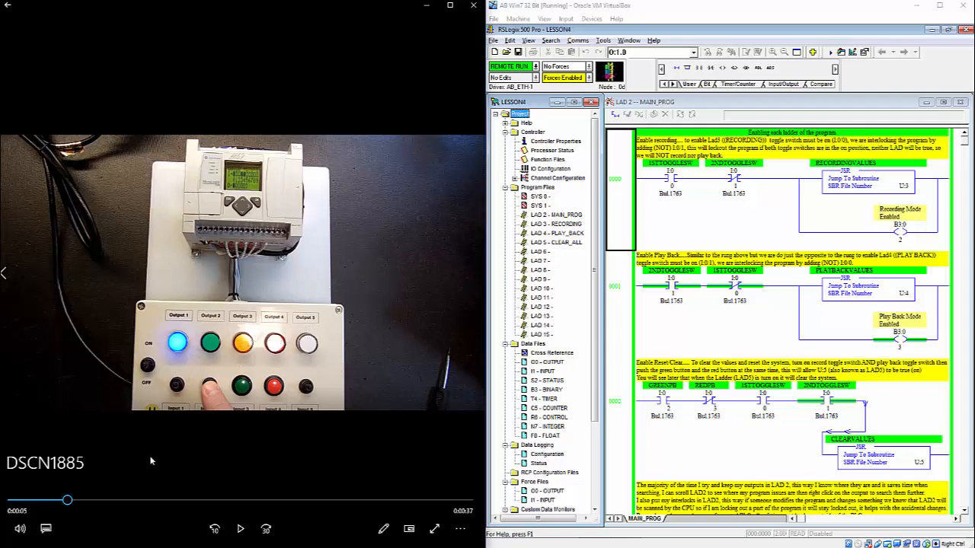
{"action": "mouse_move", "coordinate": [140, 399]}
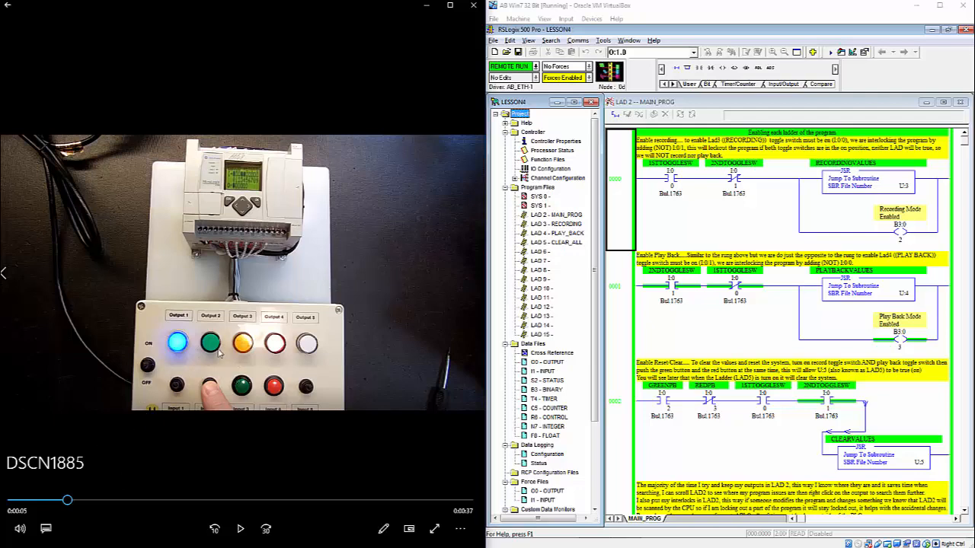
{"action": "mouse_move", "coordinate": [308, 360]}
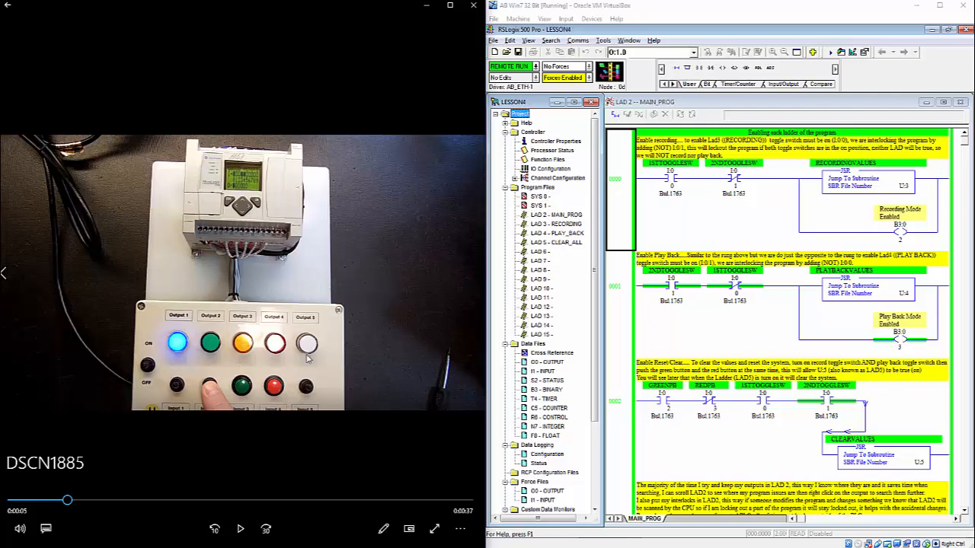
{"action": "mouse_move", "coordinate": [578, 337]}
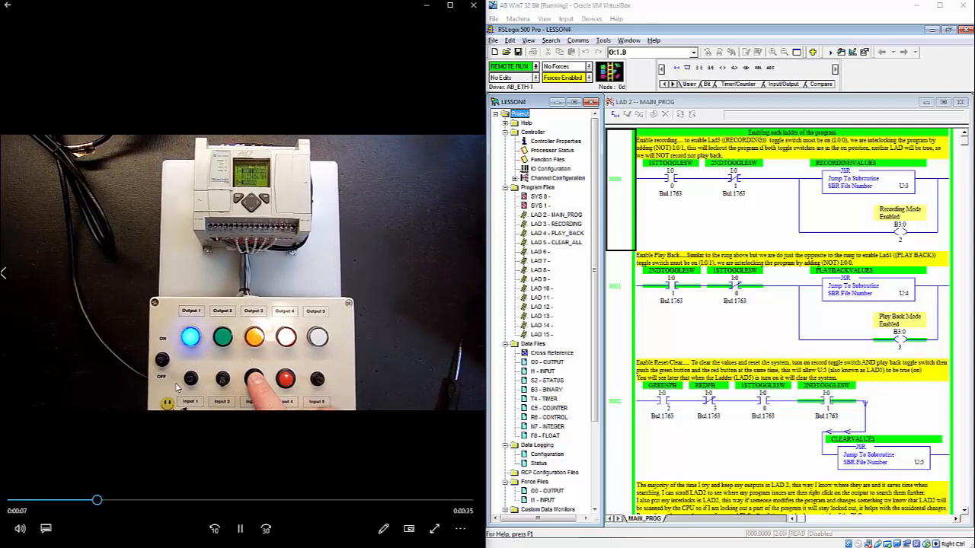
{"action": "left_click", "coordinate": [240, 529]}
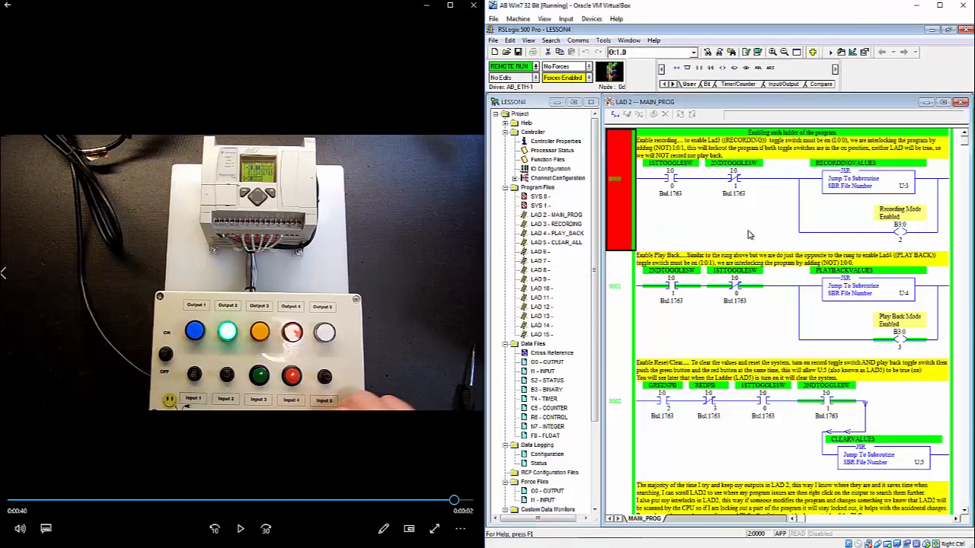
{"action": "mouse_move", "coordinate": [658, 226]}
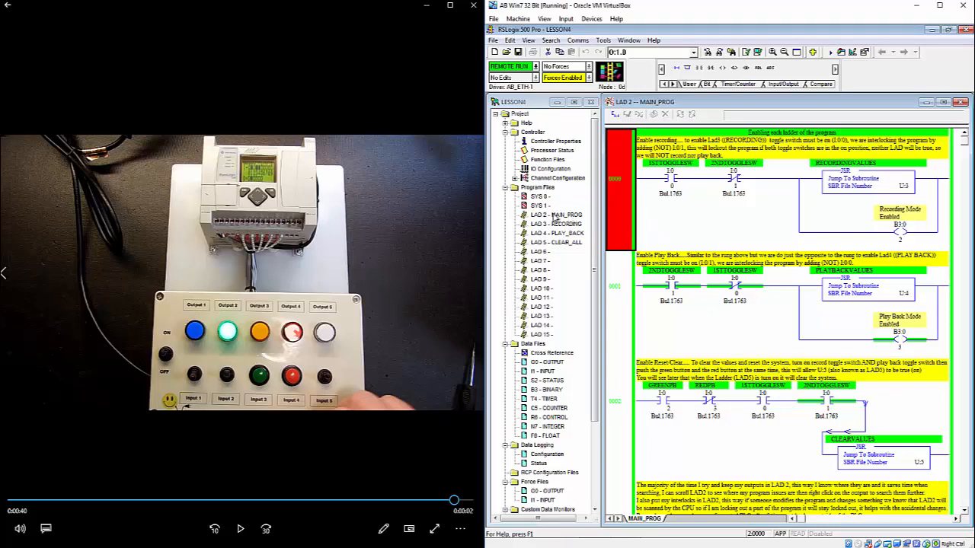
Bring up the LAD 5 CLEAR_ALL routine that resets the integers and FIFO stack
{"action": "scroll", "scroll_direction": "down", "scroll_amount": 3}
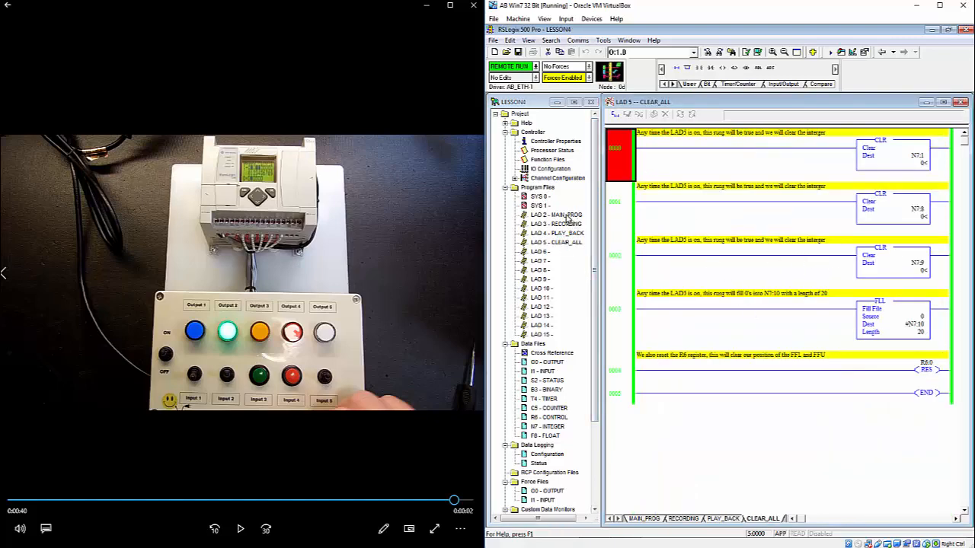
{"action": "left_click", "coordinate": [556, 213]}
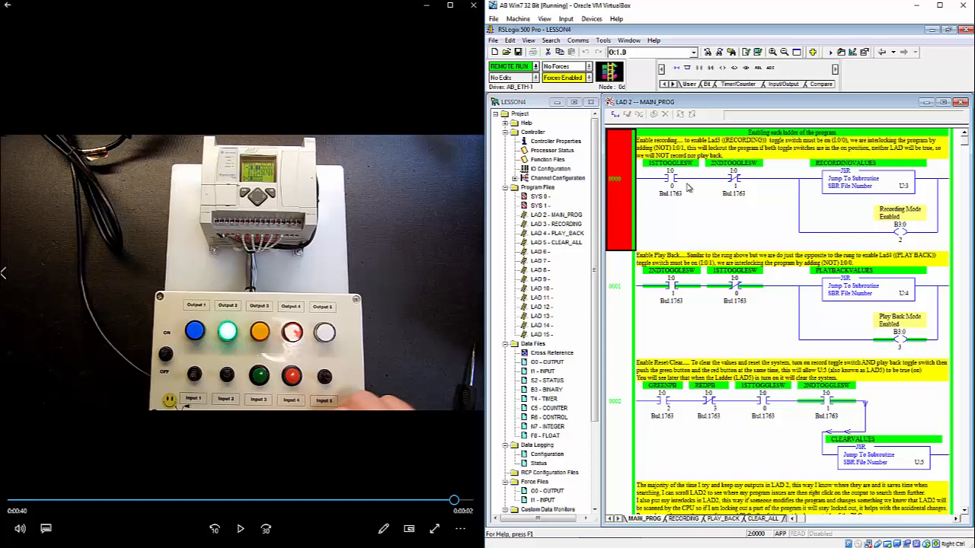
{"action": "mouse_move", "coordinate": [669, 176]}
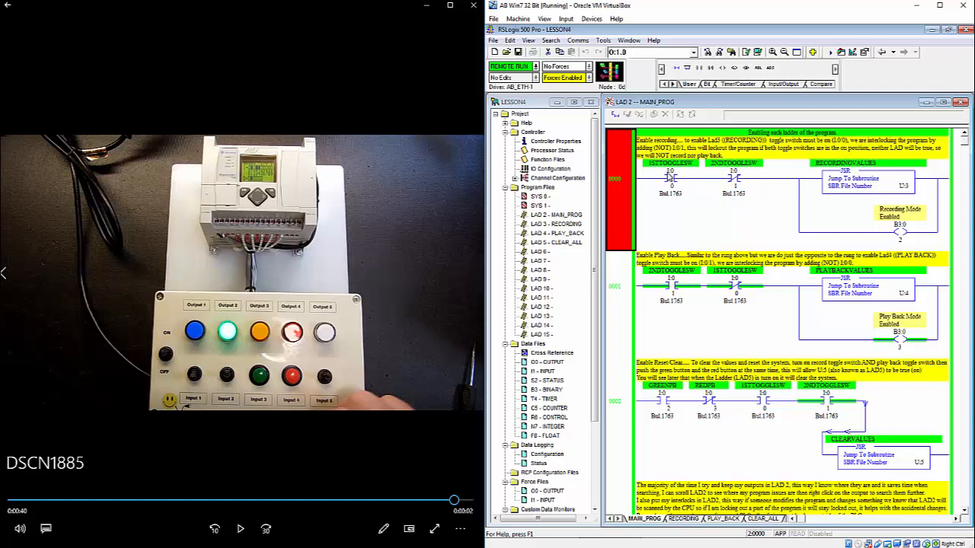
{"action": "mouse_move", "coordinate": [673, 182]}
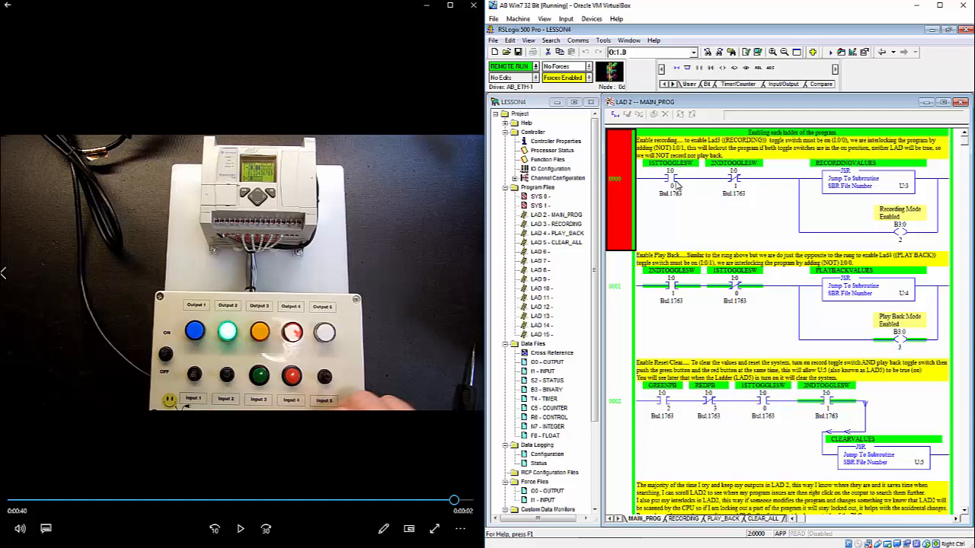
{"action": "mouse_move", "coordinate": [743, 180]}
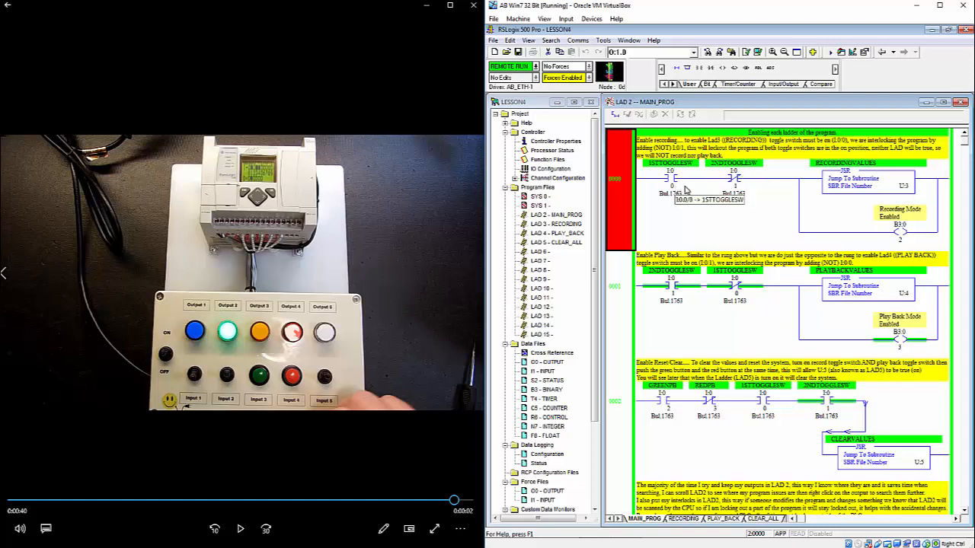
{"action": "mouse_move", "coordinate": [743, 189]}
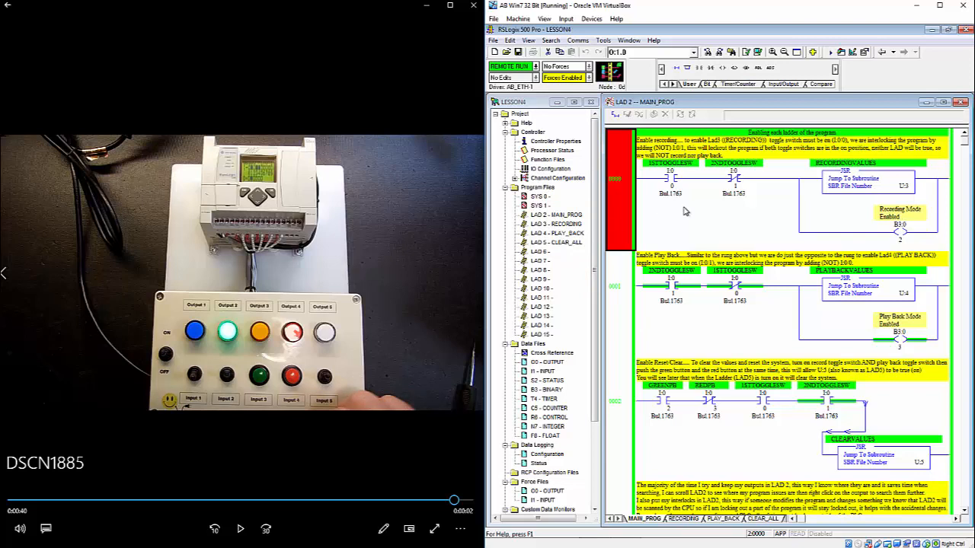
{"action": "mouse_move", "coordinate": [724, 201]}
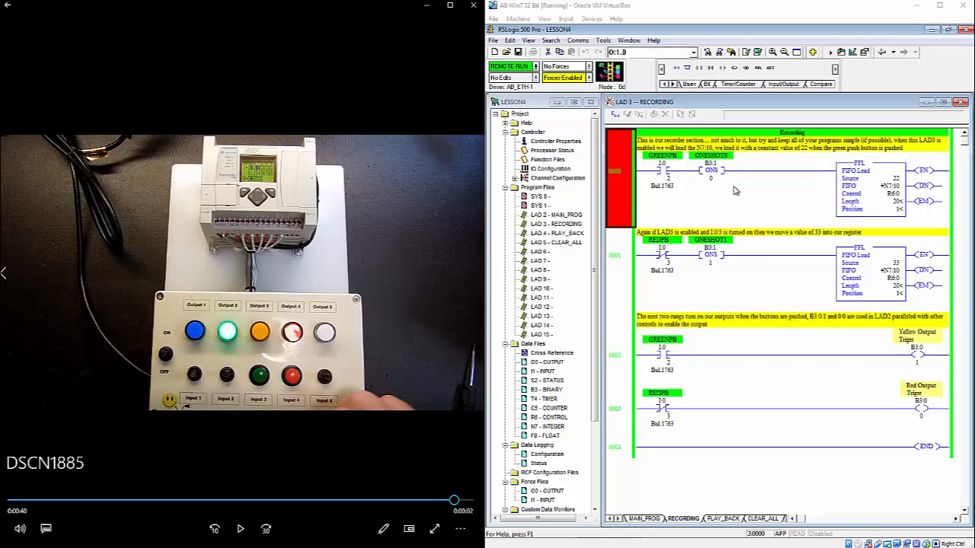
{"action": "mouse_move", "coordinate": [627, 186]}
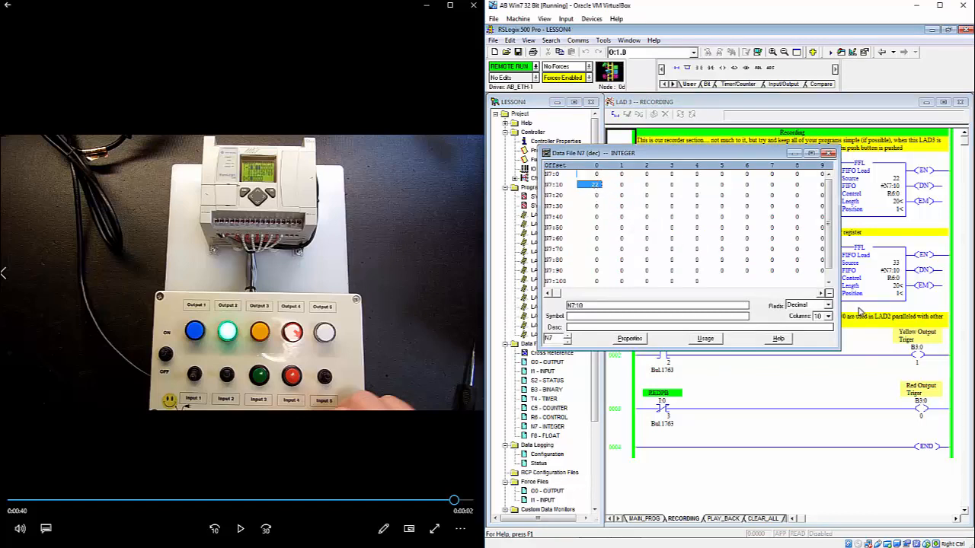
Leave the N7 data table and show the LAD 4 PLAY_BACK routine ladder
{"action": "left_click", "coordinate": [828, 305]}
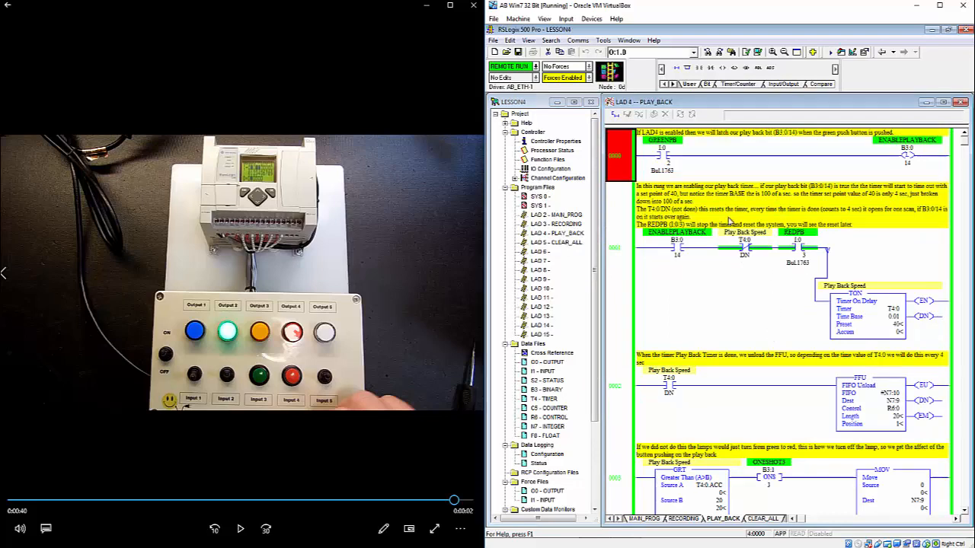
Review the LAD 3 RECORDING and LAD 4 PLAY_BACK routines in turn before returning to MAIN_PROG
{"action": "scroll", "scroll_direction": "down", "scroll_amount": 3}
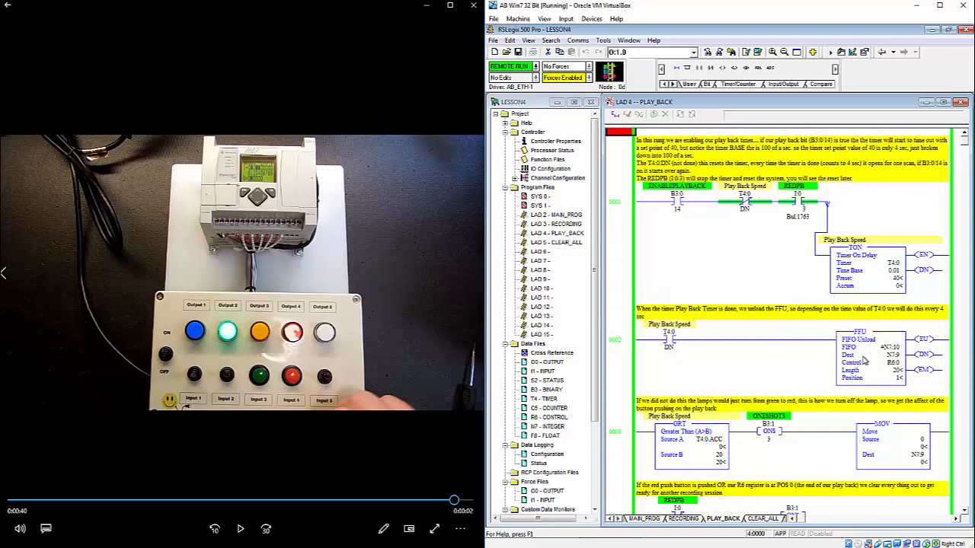
{"action": "scroll", "scroll_direction": "down", "scroll_amount": 3}
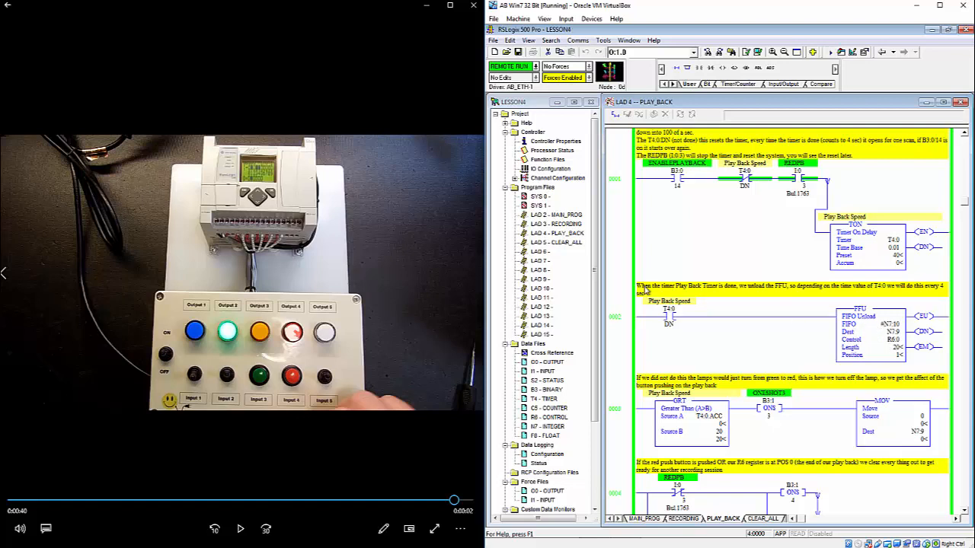
{"action": "left_click", "coordinate": [556, 222]}
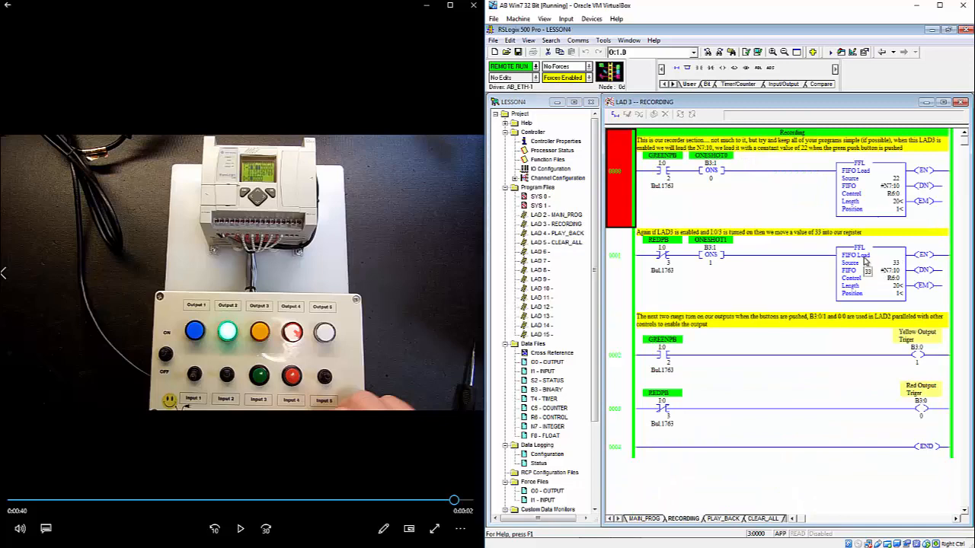
{"action": "left_click", "coordinate": [557, 231]}
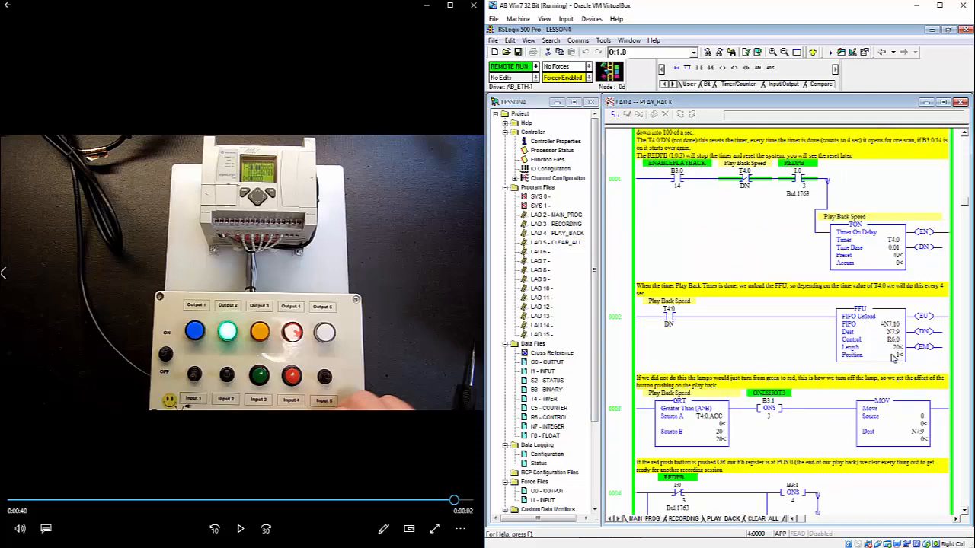
{"action": "scroll", "scroll_direction": "down", "scroll_amount": 3}
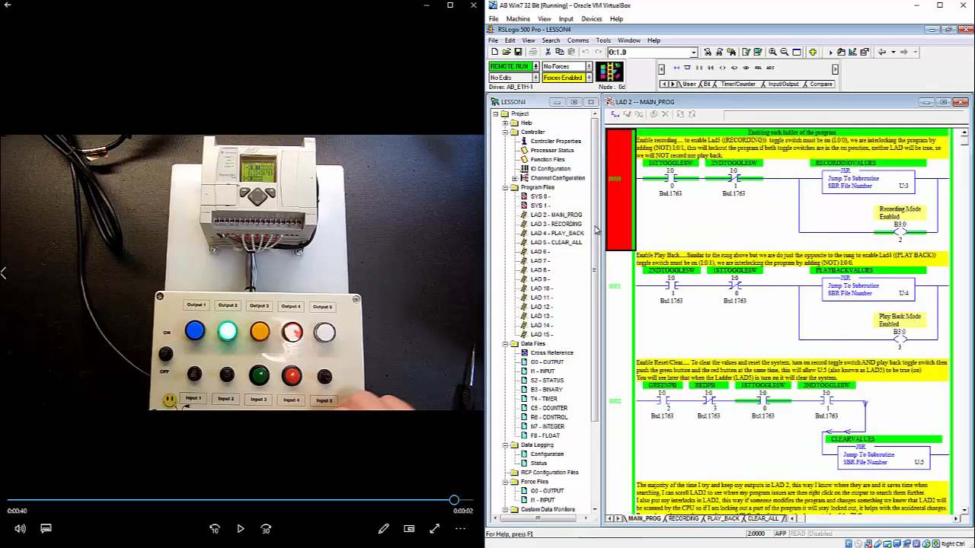
Scroll through MAIN_PROG's lamp output rungs while the searched bit's references are listed
{"action": "scroll", "scroll_direction": "down", "scroll_amount": 3}
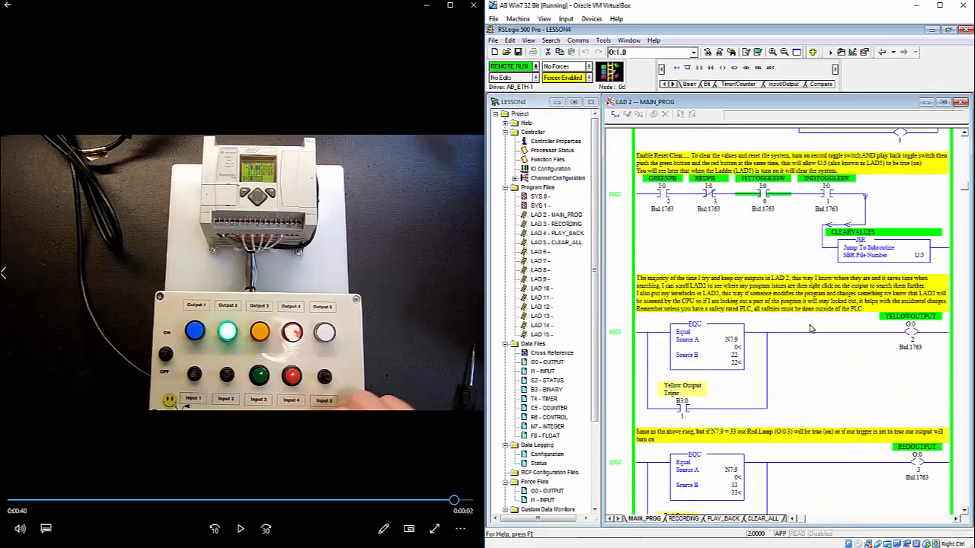
{"action": "scroll", "scroll_direction": "down", "scroll_amount": 3}
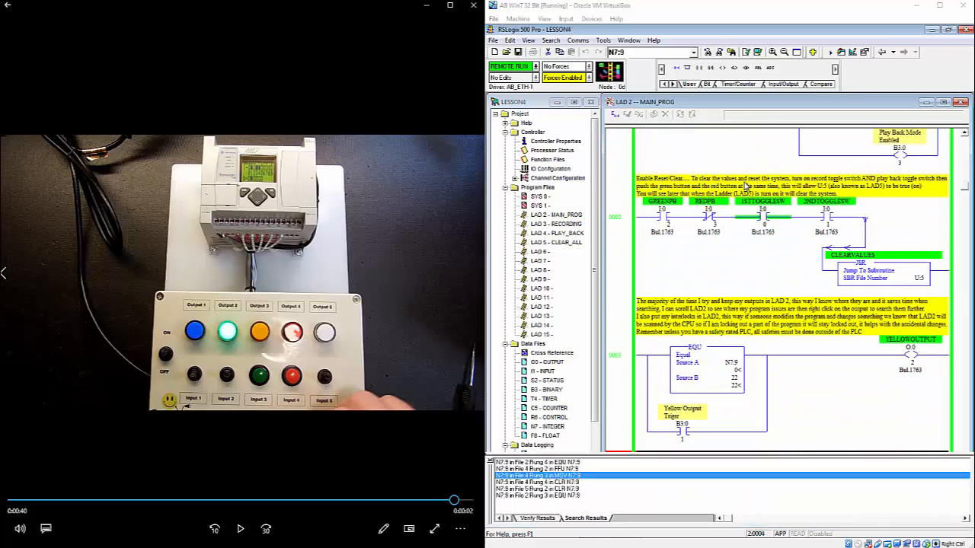
{"action": "mouse_move", "coordinate": [944, 210]}
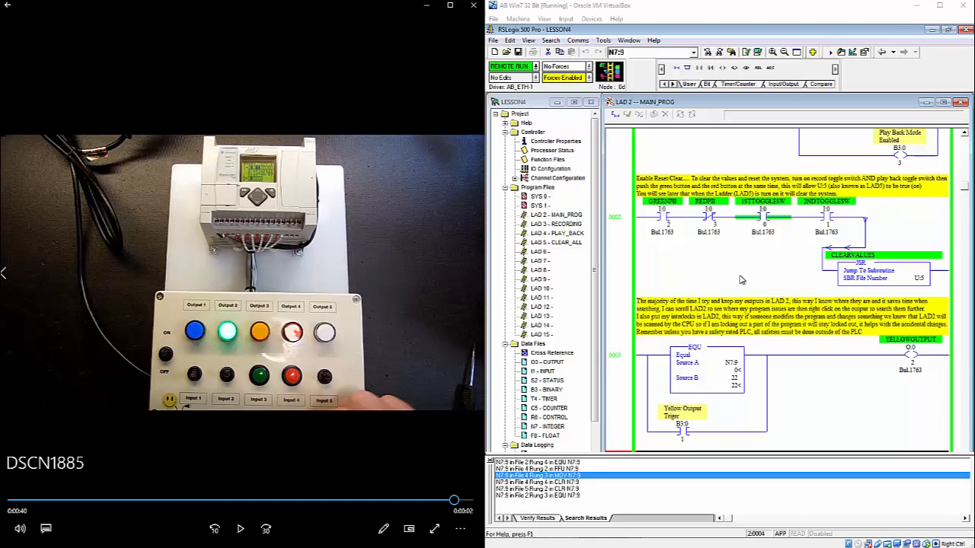
{"action": "mouse_move", "coordinate": [761, 255]}
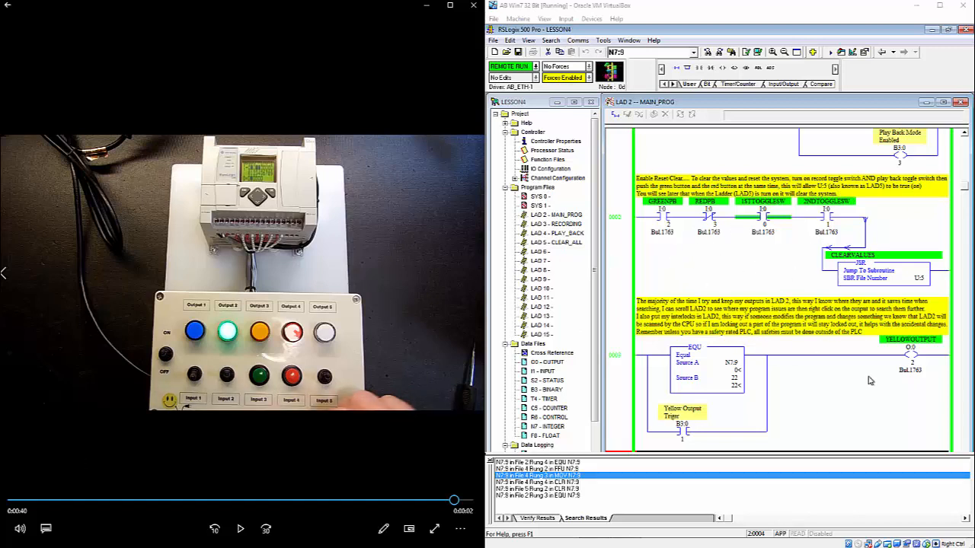
{"action": "scroll", "scroll_direction": "down", "scroll_amount": 3}
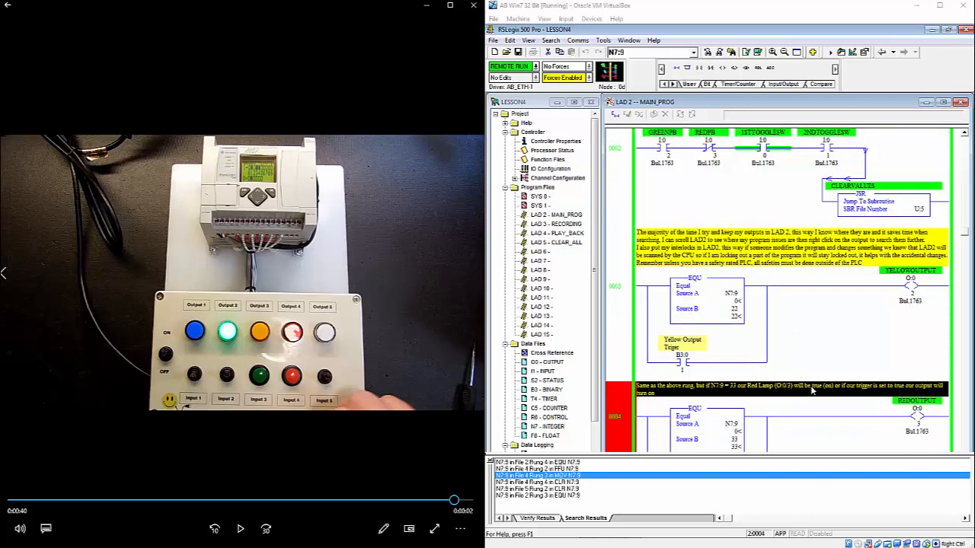
{"action": "scroll", "scroll_direction": "down", "scroll_amount": 3}
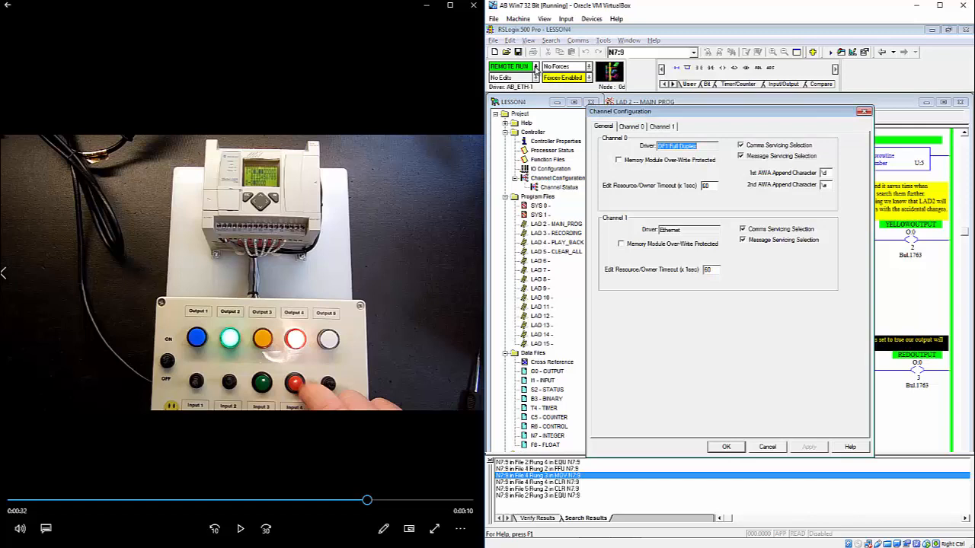
Show the controller's Channel Configuration dialog with its communication driver settings
{"action": "left_click", "coordinate": [661, 125]}
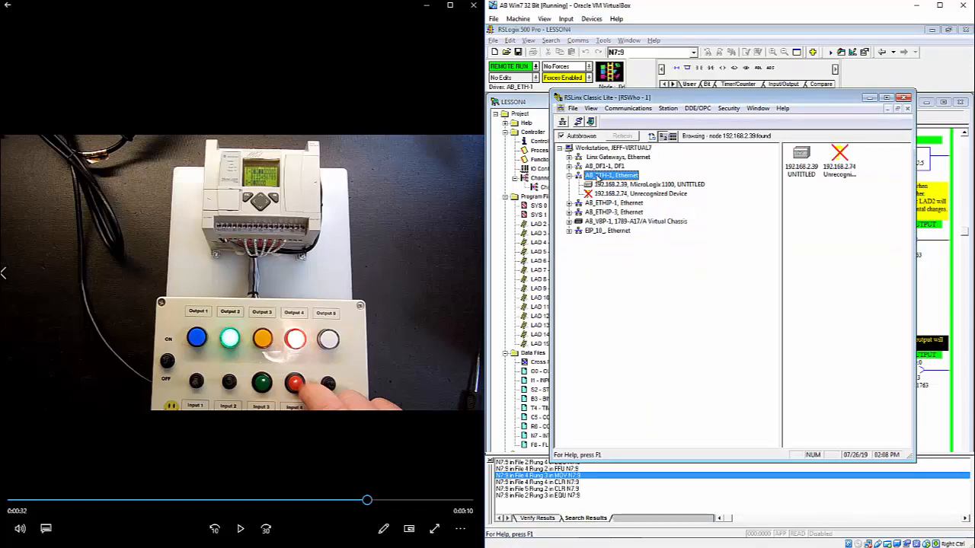
Select the MicroLogix 1100 node under the Ethernet driver in the RSLinx browse
{"action": "left_click", "coordinate": [649, 185]}
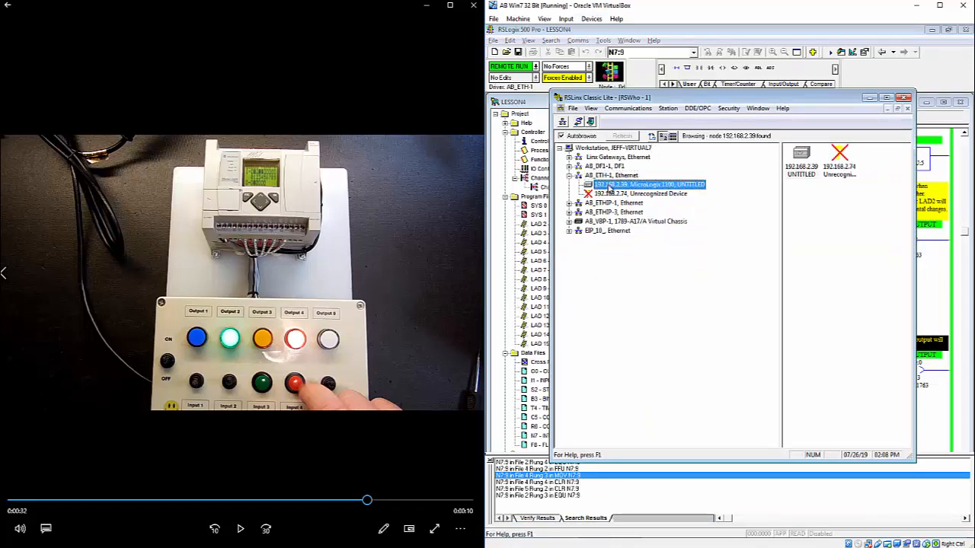